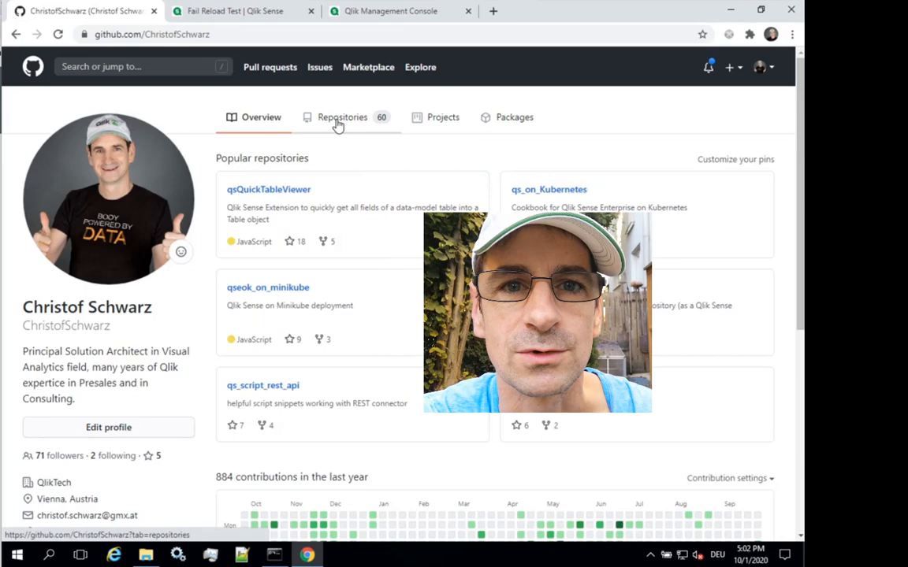
- Reach the qs_log4net_appender repository from the Repositories list and read its Log4Net Appender Settings readme
{"action": "left_click", "coordinate": [342, 117]}
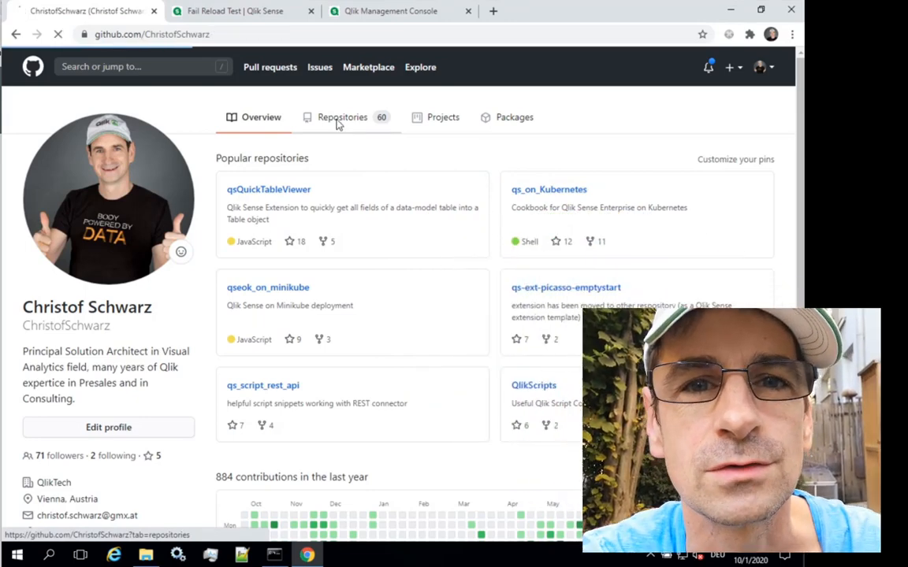
{"action": "left_click", "coordinate": [342, 117]}
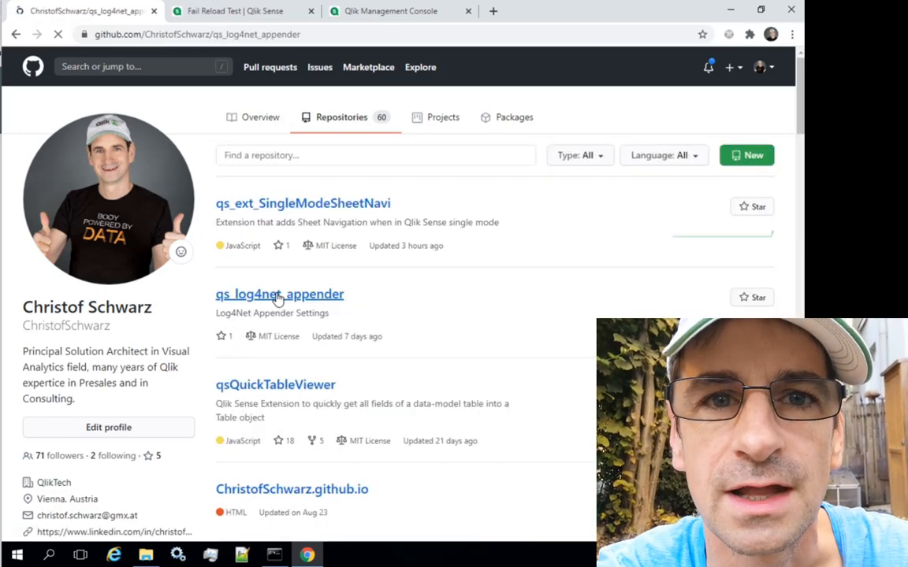
{"action": "left_click", "coordinate": [279, 295]}
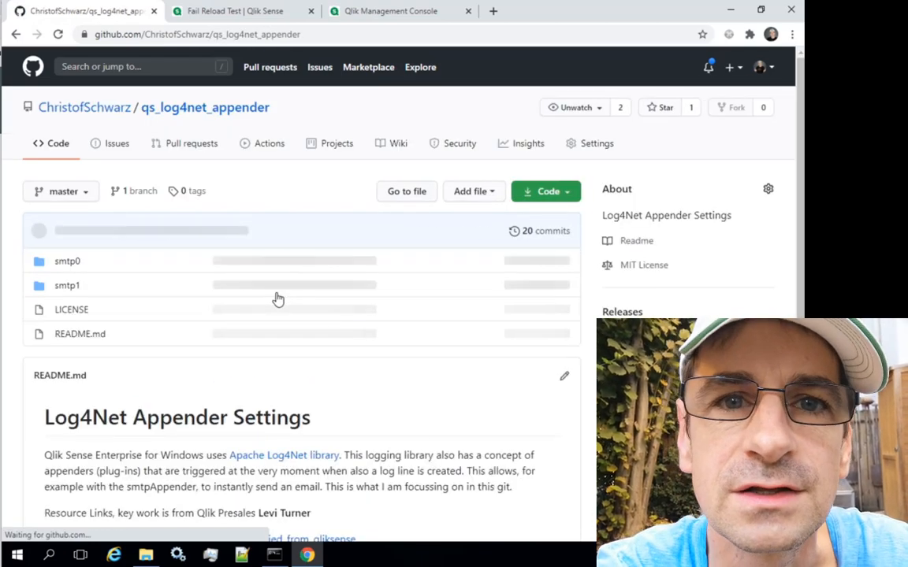
{"action": "scroll", "scroll_direction": "down", "scroll_amount": 3}
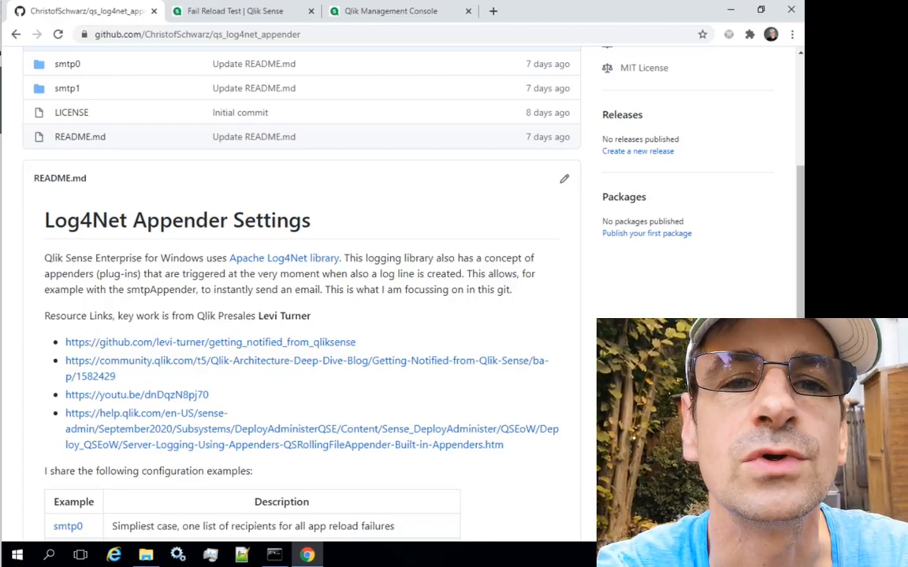
{"action": "mouse_move", "coordinate": [66, 526]}
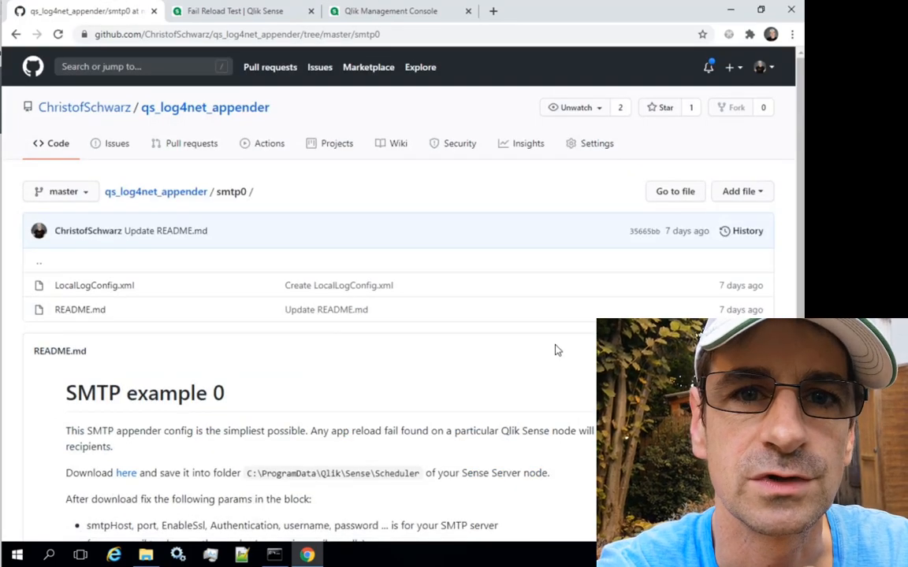
{"action": "mouse_move", "coordinate": [95, 285]}
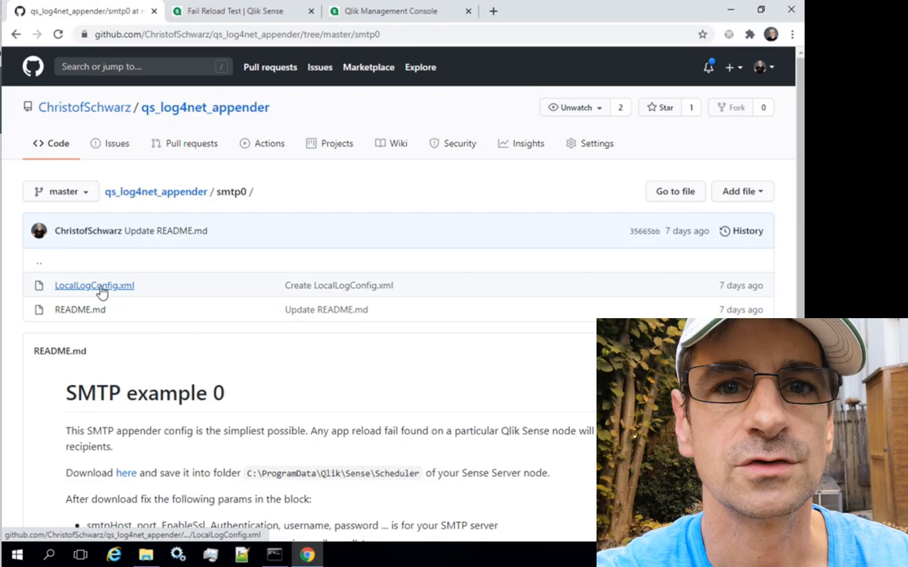
- View the smtp0 example's LocalLogConfig.xml as raw XML
{"action": "left_click", "coordinate": [95, 286]}
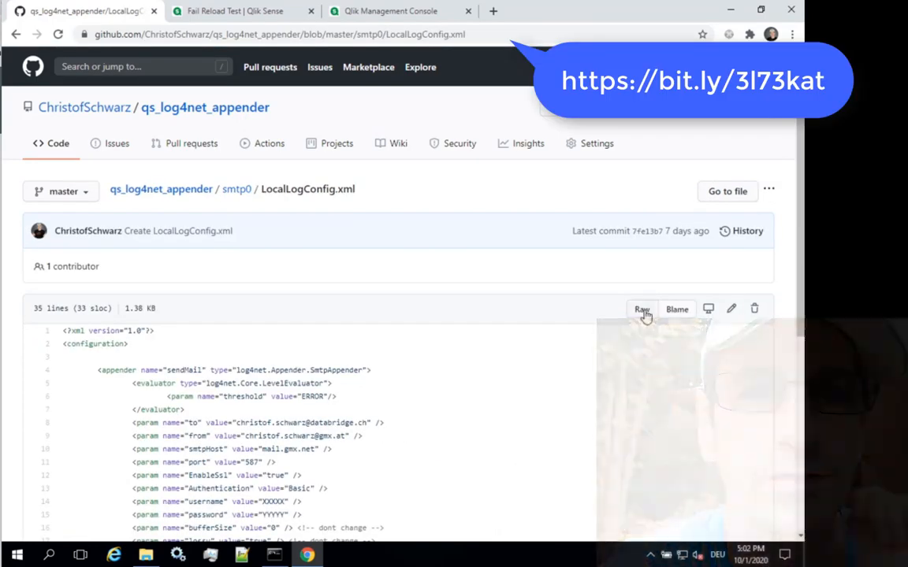
{"action": "left_click", "coordinate": [641, 309]}
{"action": "type", "text": "%PR"}
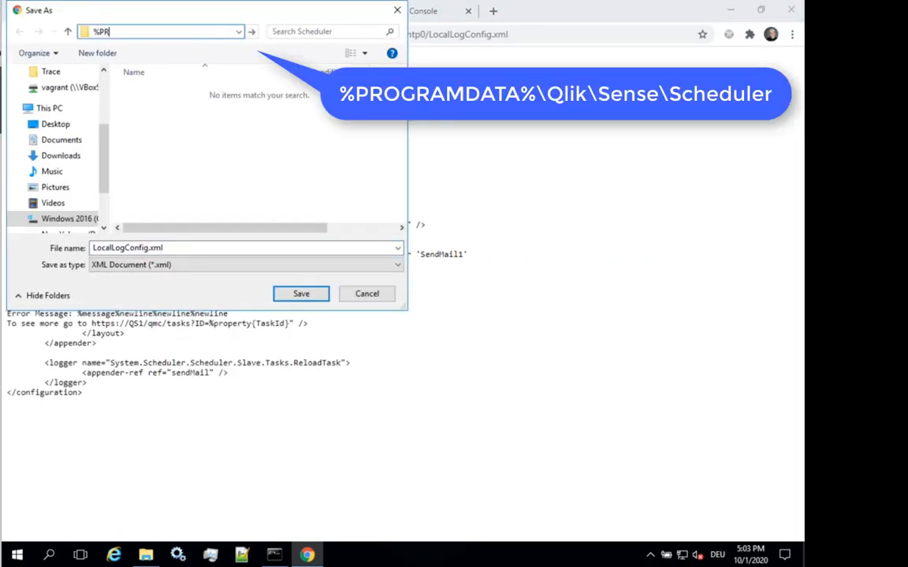
- Save LocalLogConfig.xml into %PROGRAMDATA%\Qlik\Sense\Scheduler
{"action": "key", "text": "Return"}
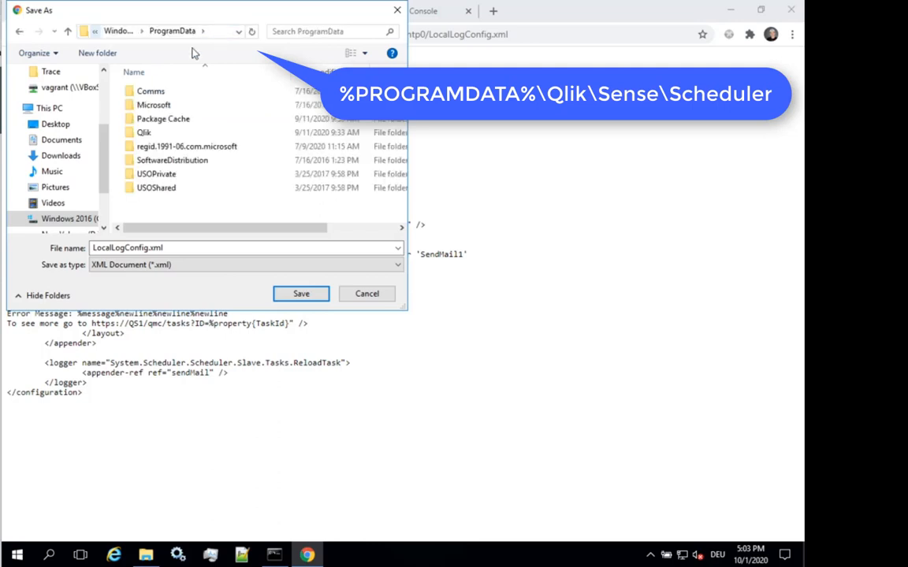
{"action": "left_click", "coordinate": [145, 132]}
{"action": "type", "text": "C:\\ProgramData\\Qlik\\Sense\\Scheduler"}
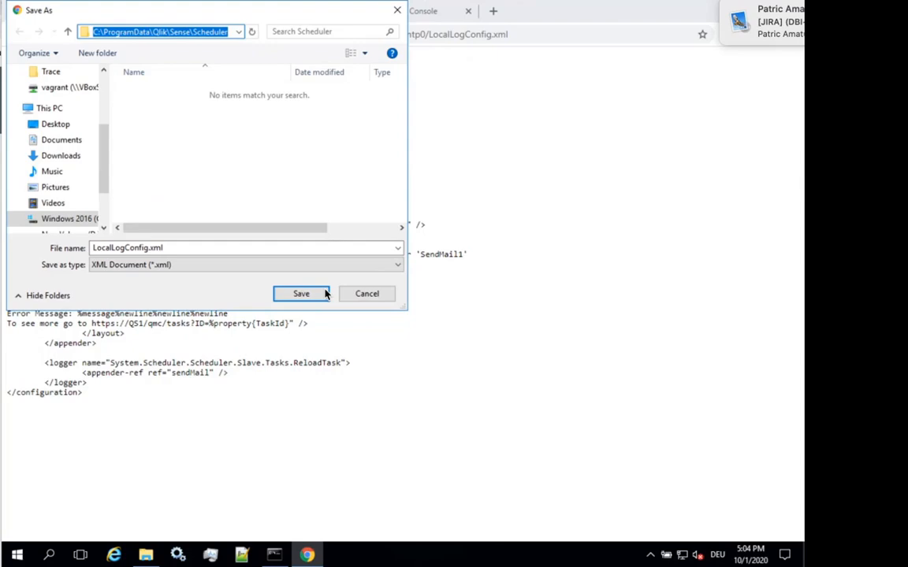
{"action": "left_click", "coordinate": [301, 293]}
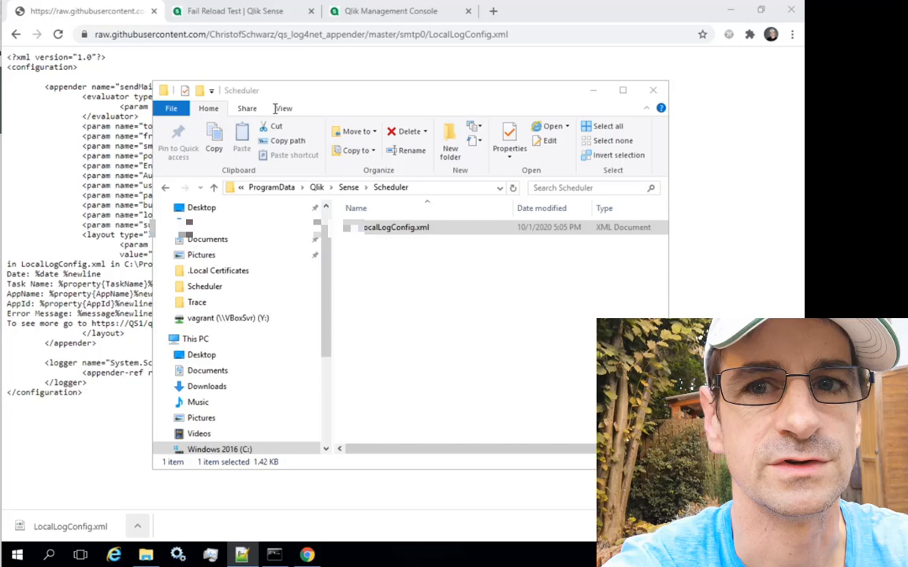
- Confirm LocalLogConfig.xml is listed in C:\ProgramData\Qlik\Sense\Scheduler, then move to the Qlik Sense app
{"action": "left_click", "coordinate": [394, 227]}
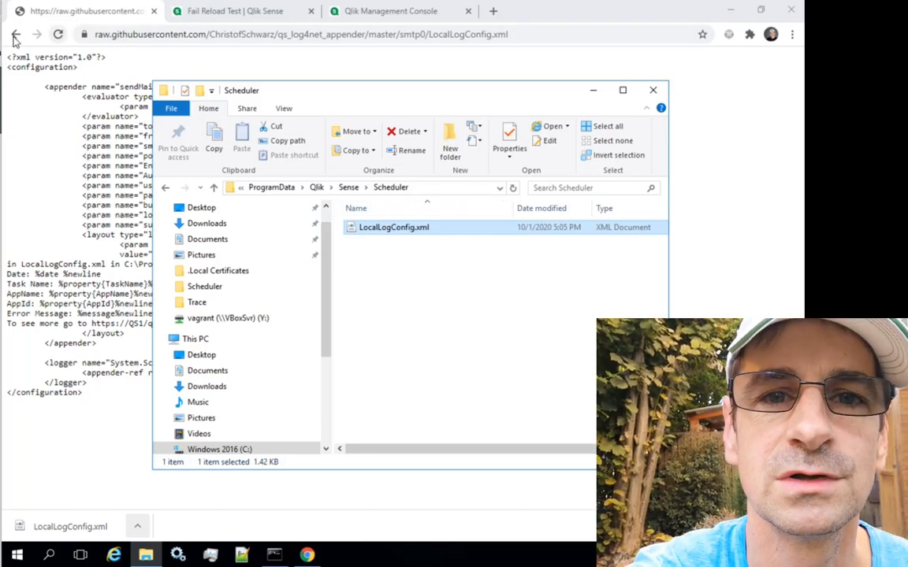
{"action": "left_click", "coordinate": [239, 10]}
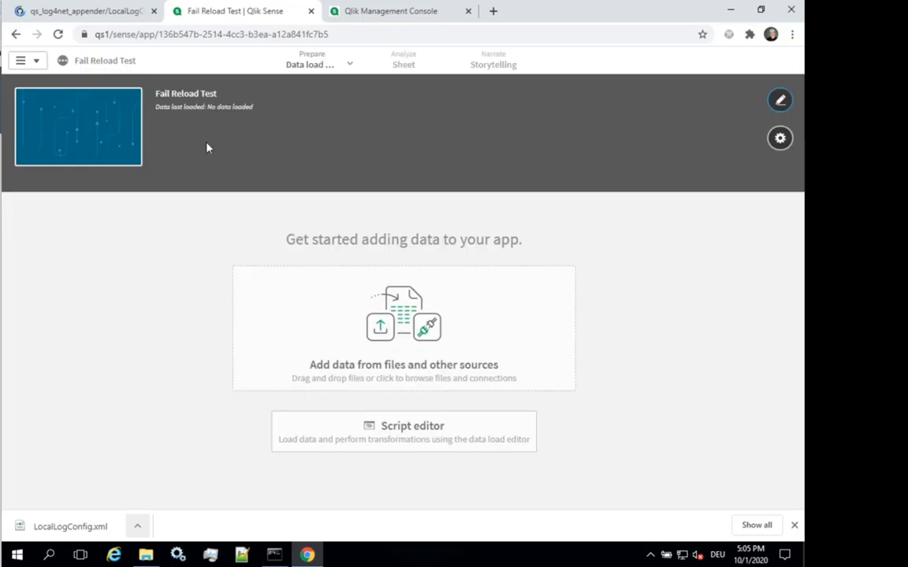
{"action": "mouse_move", "coordinate": [395, 439]}
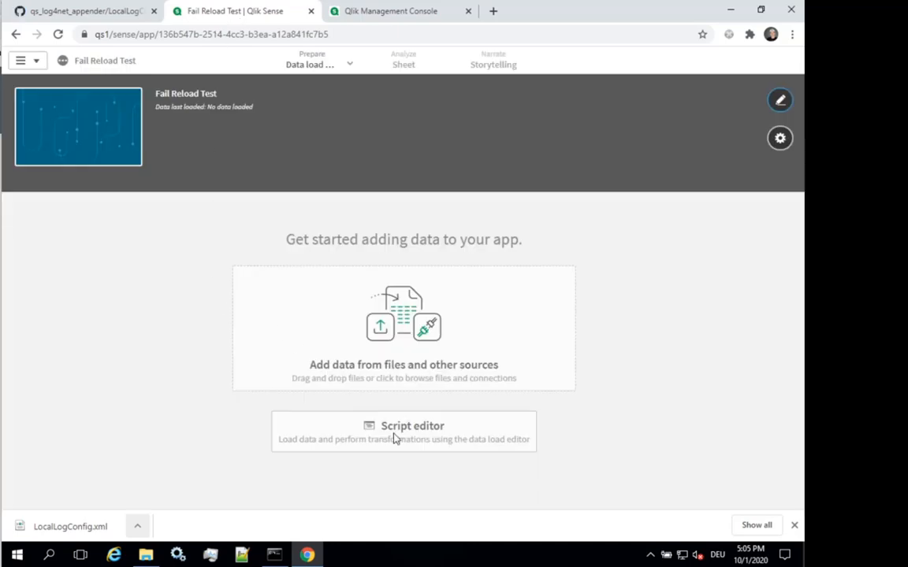
- Review the Fail Reload Test load script with its failing line, then go to the Management Console
{"action": "left_click", "coordinate": [403, 425]}
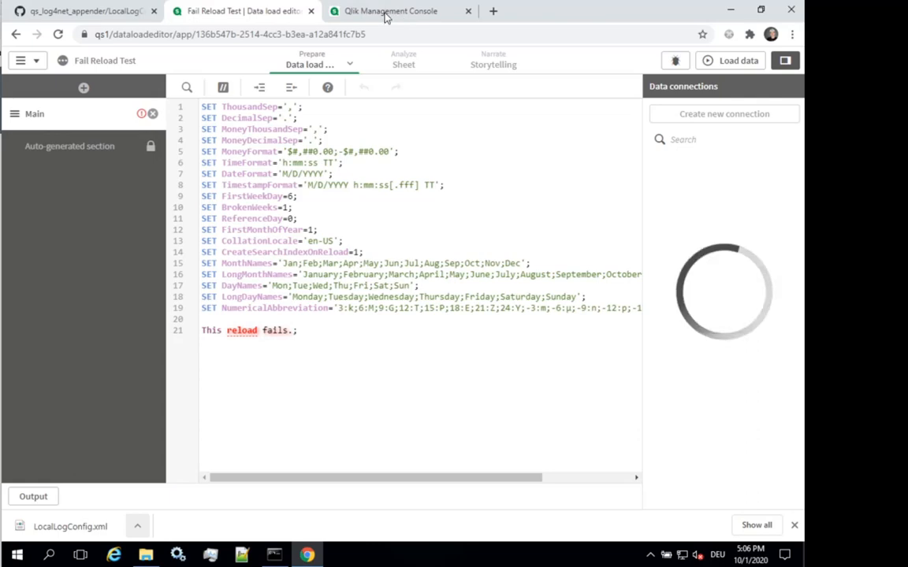
{"action": "left_click", "coordinate": [391, 9]}
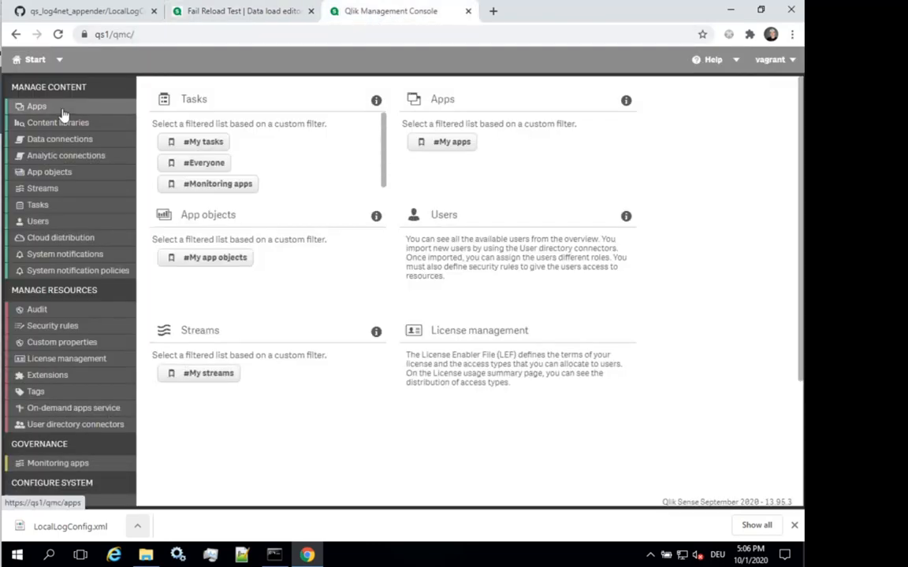
- Create a reload task for the Fail Reload Test app named 'Reload task will Fail Test' and select it in the task list
{"action": "left_click", "coordinate": [37, 205]}
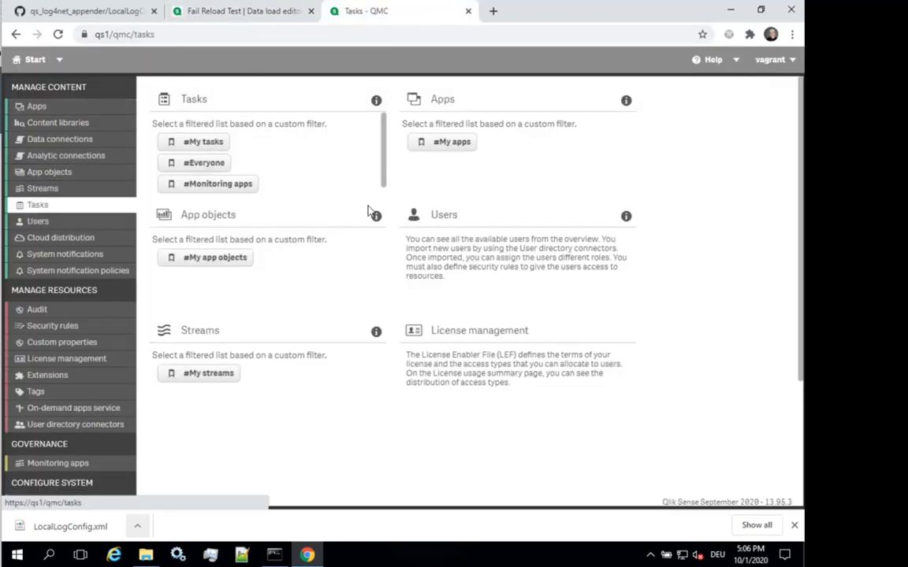
{"action": "left_click", "coordinate": [37, 205]}
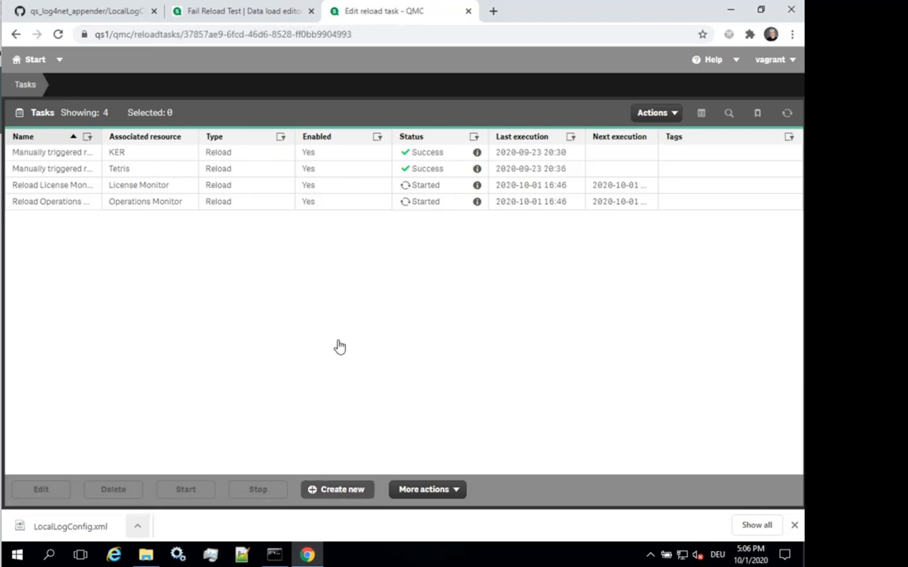
{"action": "left_click", "coordinate": [337, 488]}
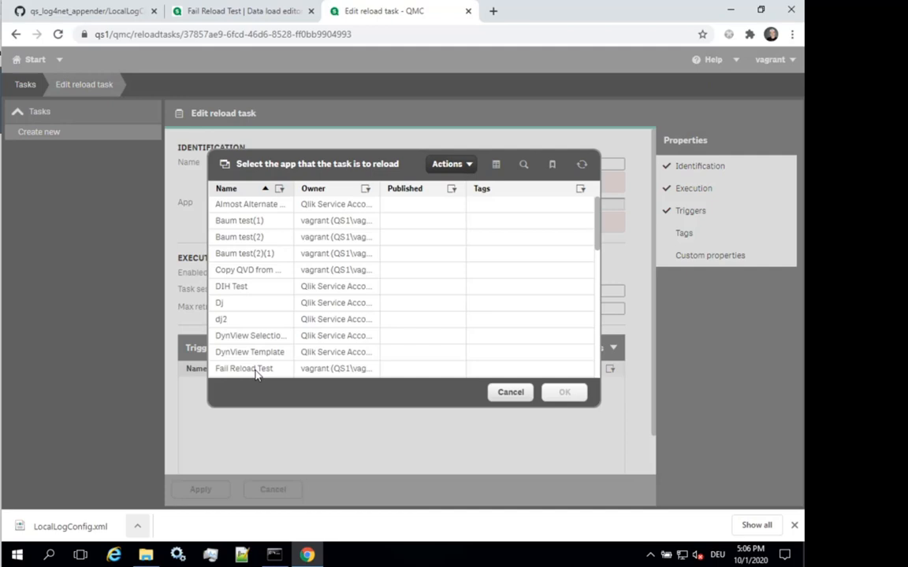
{"action": "left_click", "coordinate": [564, 393]}
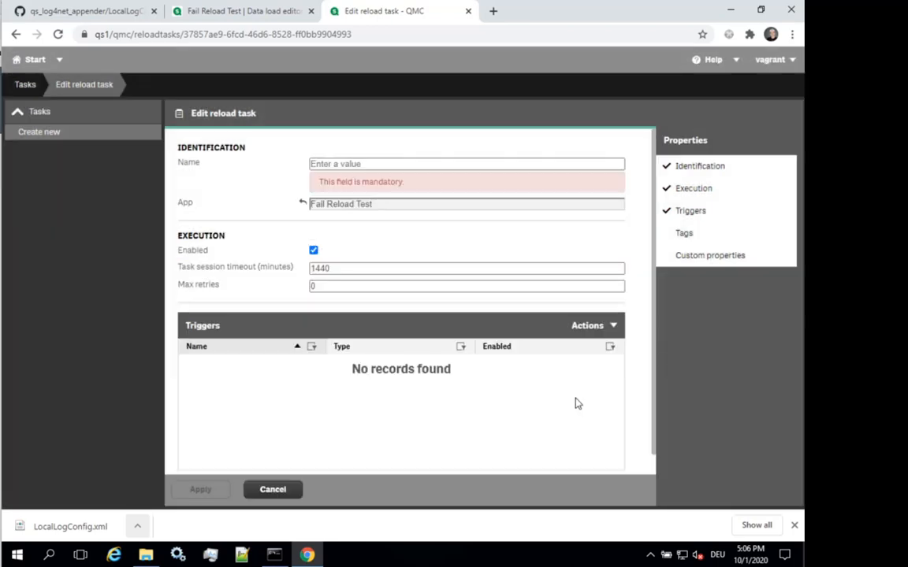
{"action": "left_click", "coordinate": [467, 162]}
{"action": "type", "text": "Reload task will Fail Test"}
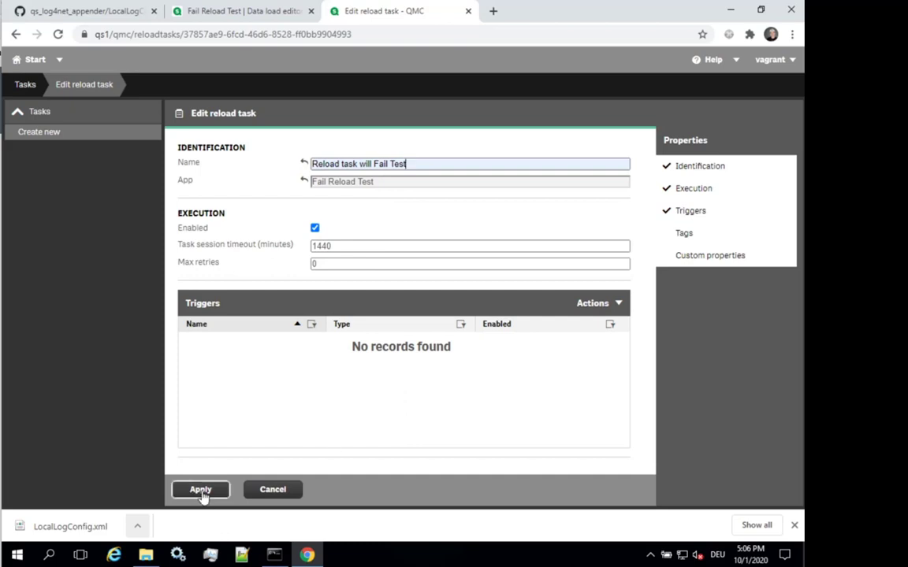
{"action": "left_click", "coordinate": [200, 488]}
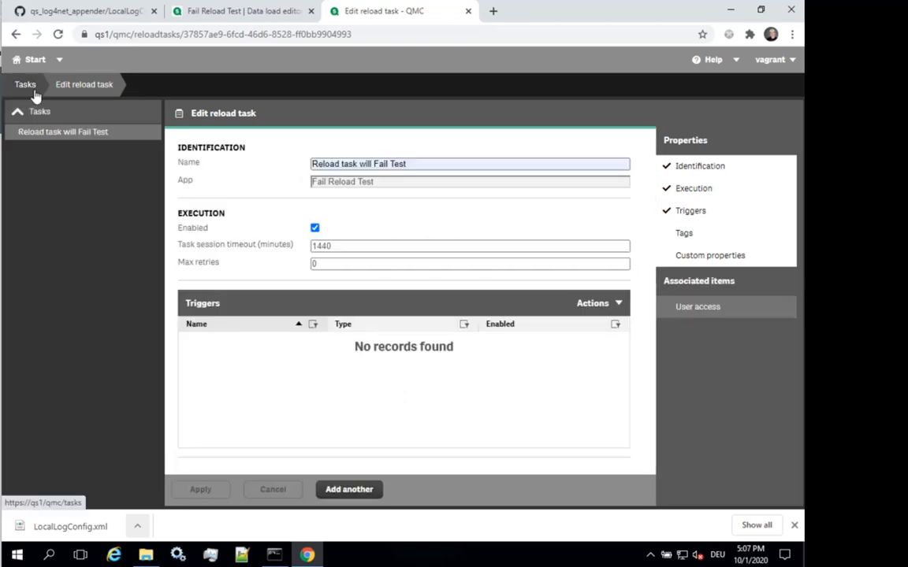
{"action": "left_click", "coordinate": [25, 85]}
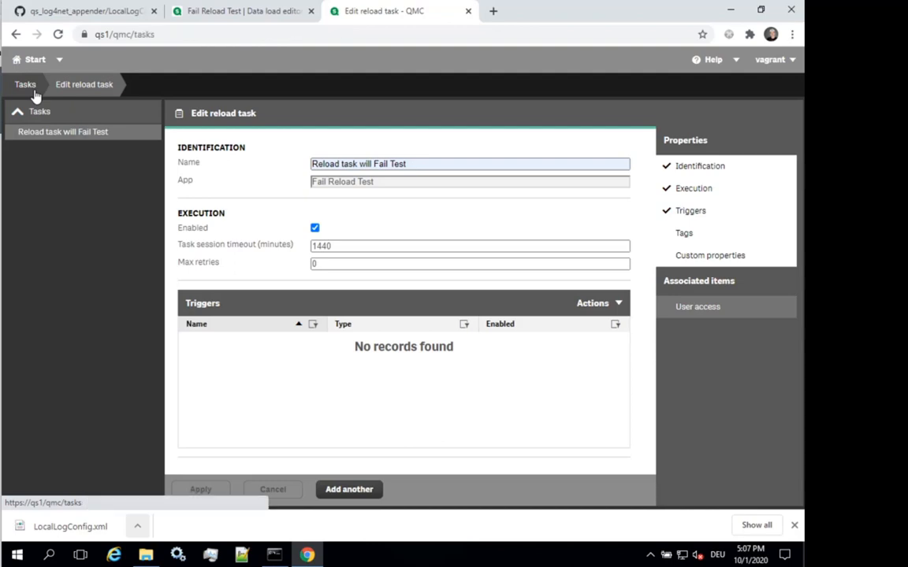
{"action": "left_click", "coordinate": [25, 85]}
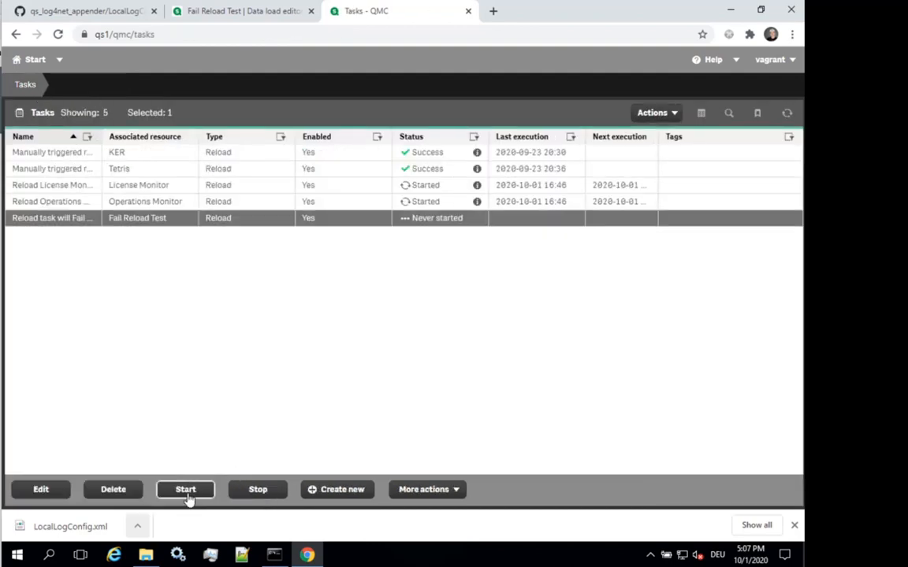
- Start the 'Reload task will Fail Test' task so it ends with a Failed status
{"action": "left_click", "coordinate": [186, 488]}
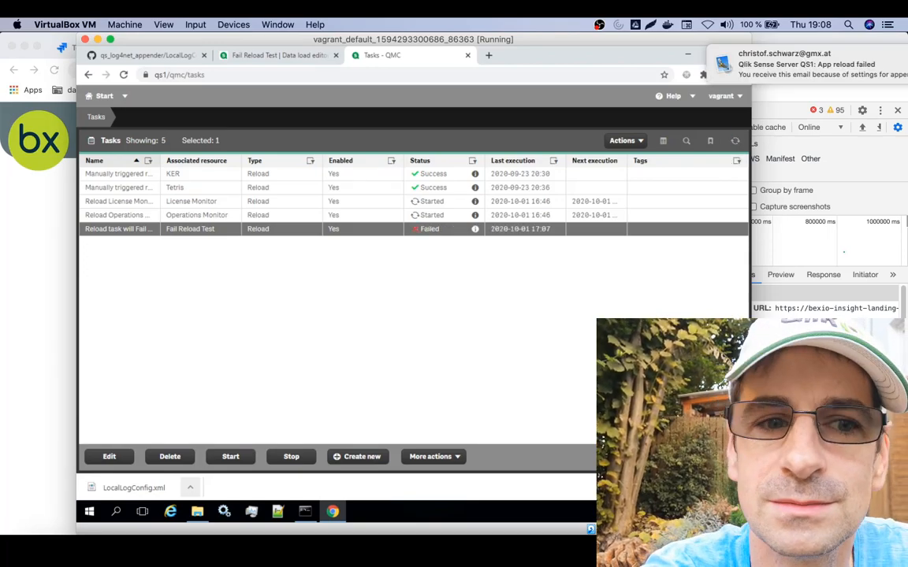
- Read the 'Qlik Sense Server QS1: App reload failed' email from the Mail notification
{"action": "left_click", "coordinate": [781, 63]}
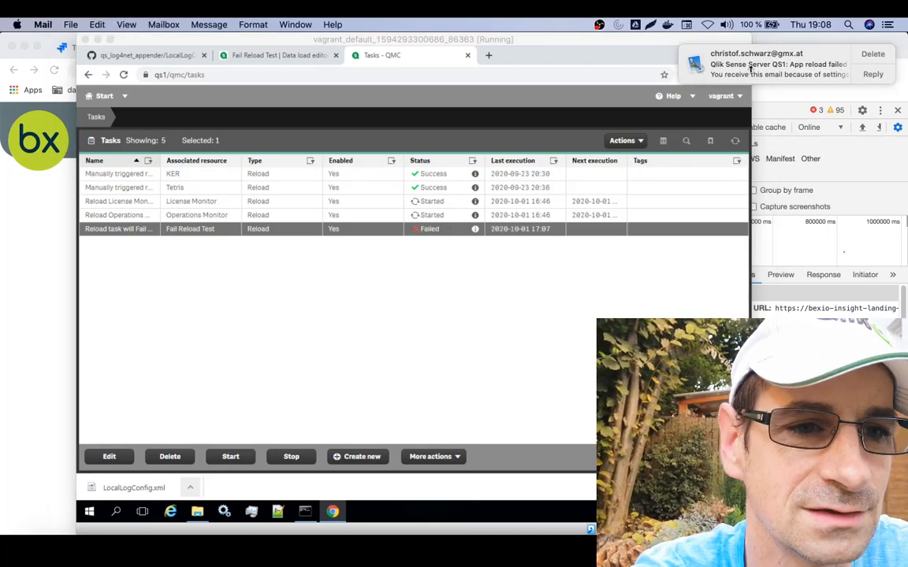
{"action": "left_click", "coordinate": [779, 63]}
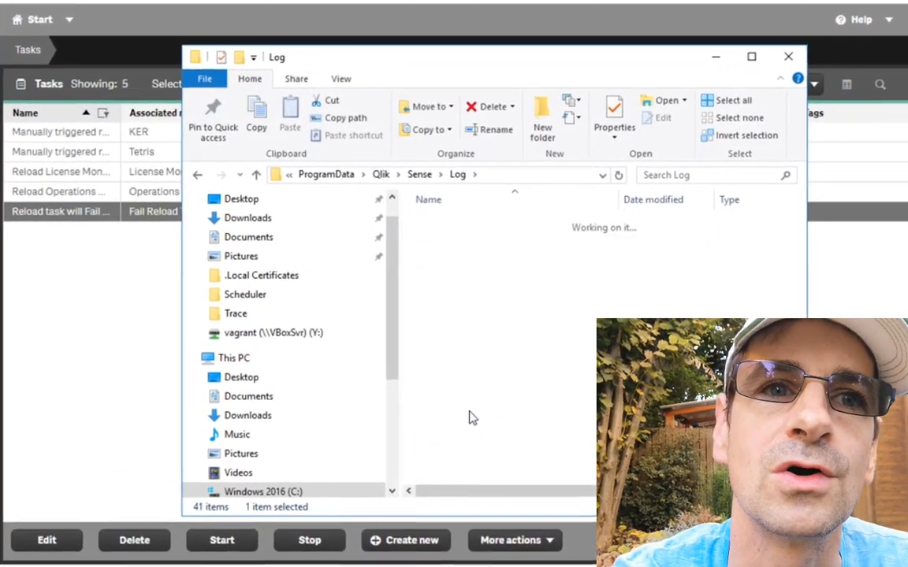
- Navigate into the Scheduler log folder's Trace subfolder under C:\ProgramData\Qlik\Sense\Log
{"action": "double_click", "coordinate": [246, 296]}
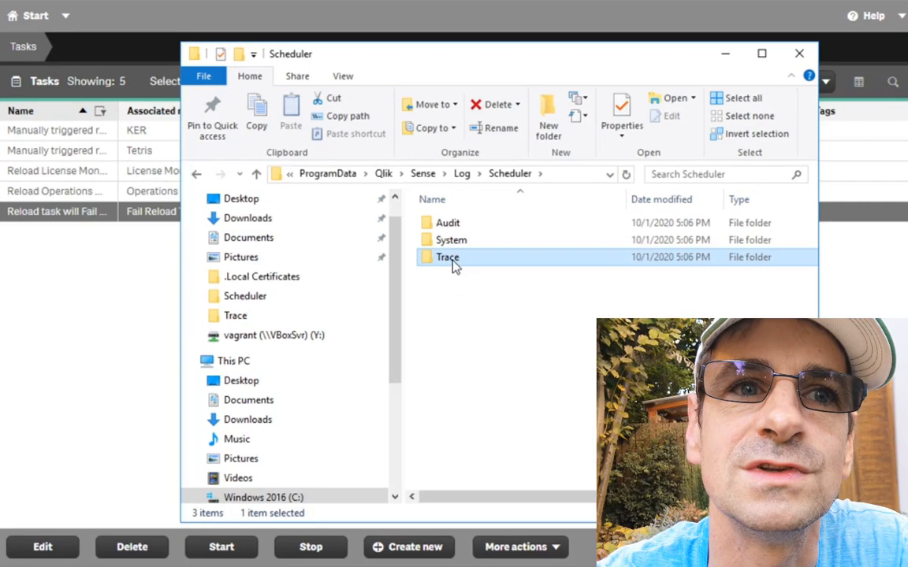
{"action": "double_click", "coordinate": [448, 257]}
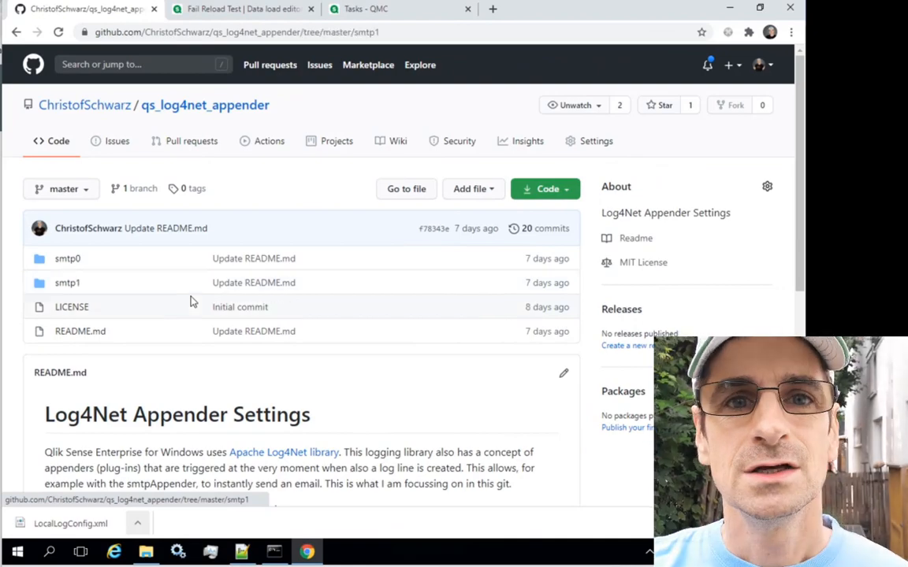
- Read the smtp1 example readme's whitelist and blacklist filter notes
{"action": "left_click", "coordinate": [67, 282]}
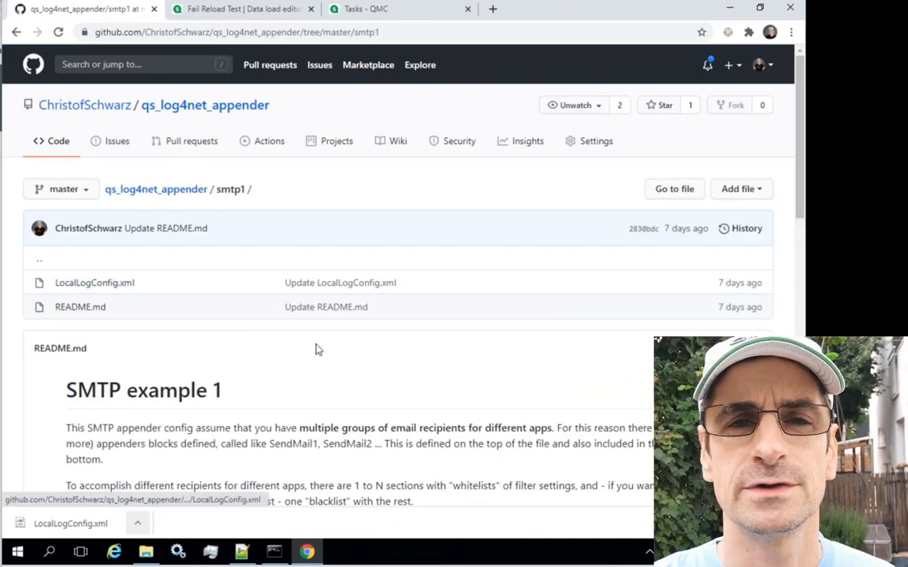
{"action": "scroll", "scroll_direction": "down", "scroll_amount": 3}
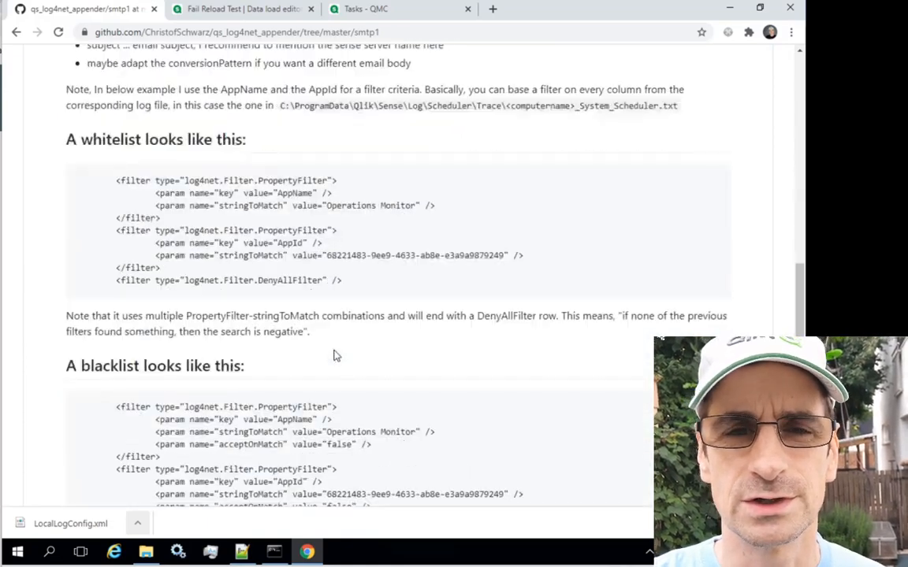
{"action": "scroll", "scroll_direction": "up", "scroll_amount": 3}
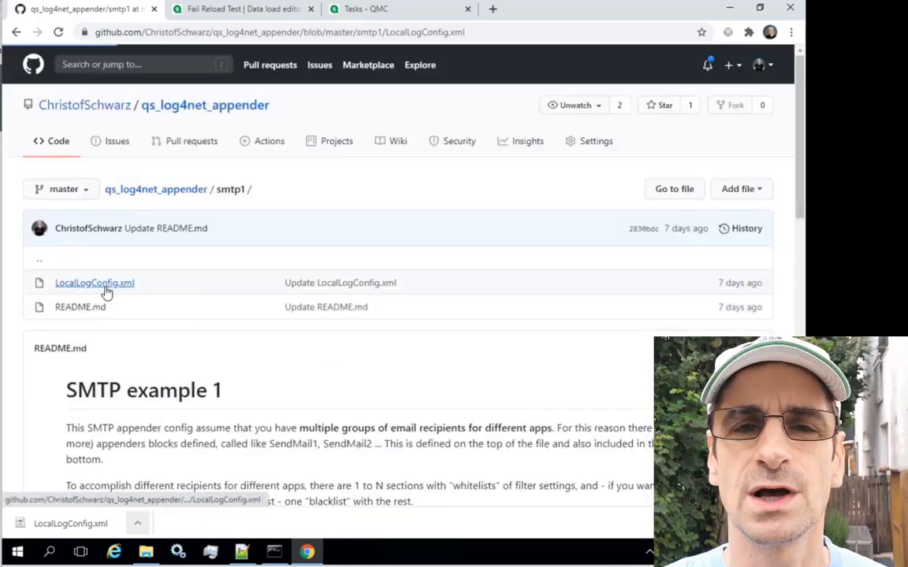
- View smtp1/LocalLogConfig.xml on GitHub and read through its SendMail1 and SendMail2 SMTP appender settings
{"action": "left_click", "coordinate": [94, 283]}
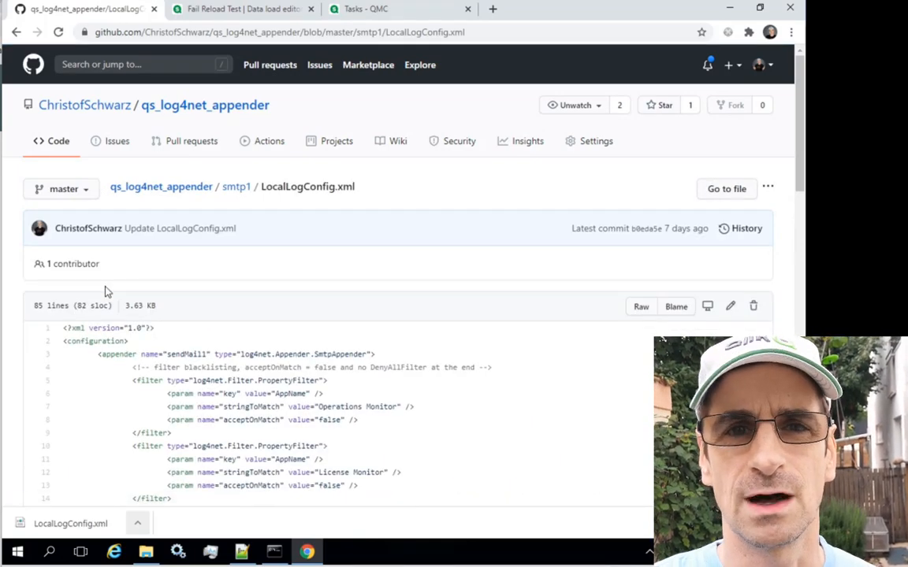
{"action": "scroll", "scroll_direction": "down", "scroll_amount": 3}
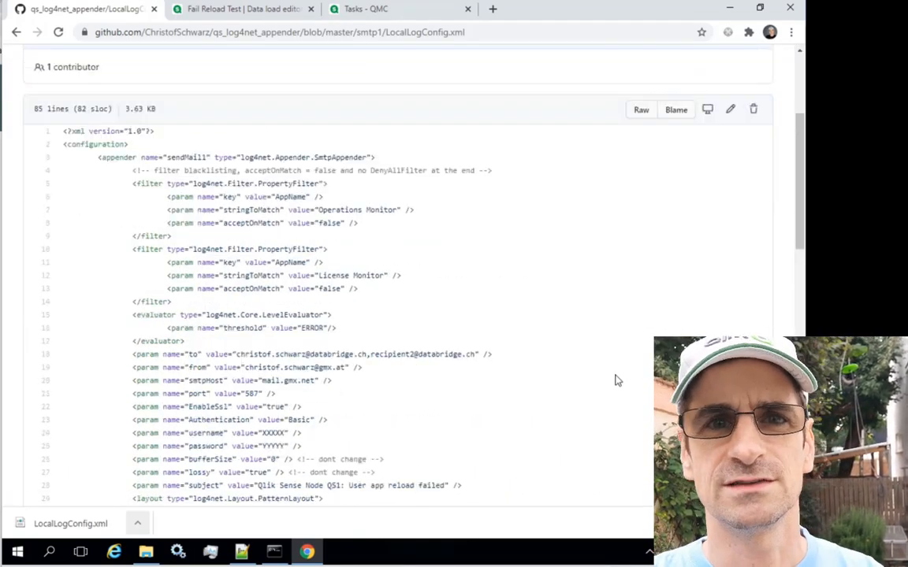
{"action": "scroll", "scroll_direction": "down", "scroll_amount": 3}
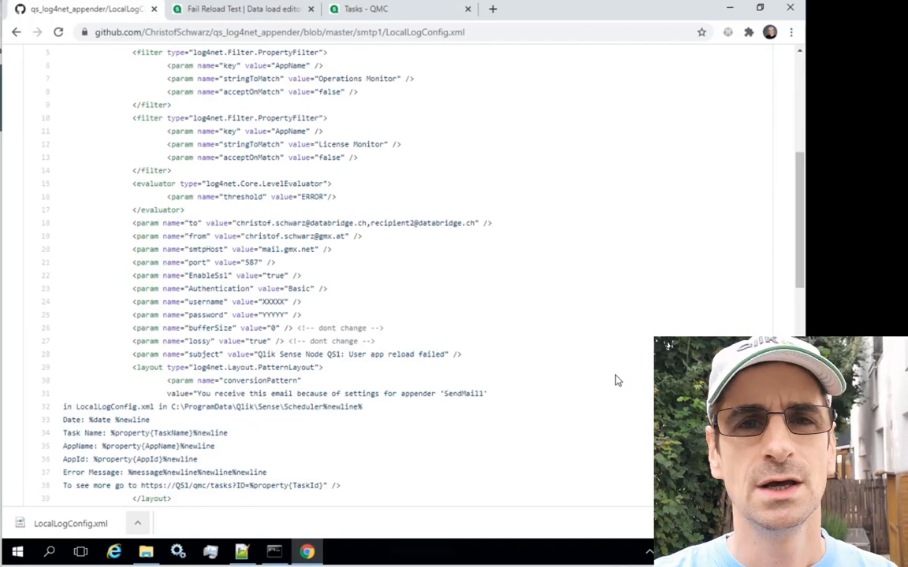
{"action": "scroll", "scroll_direction": "down", "scroll_amount": 3}
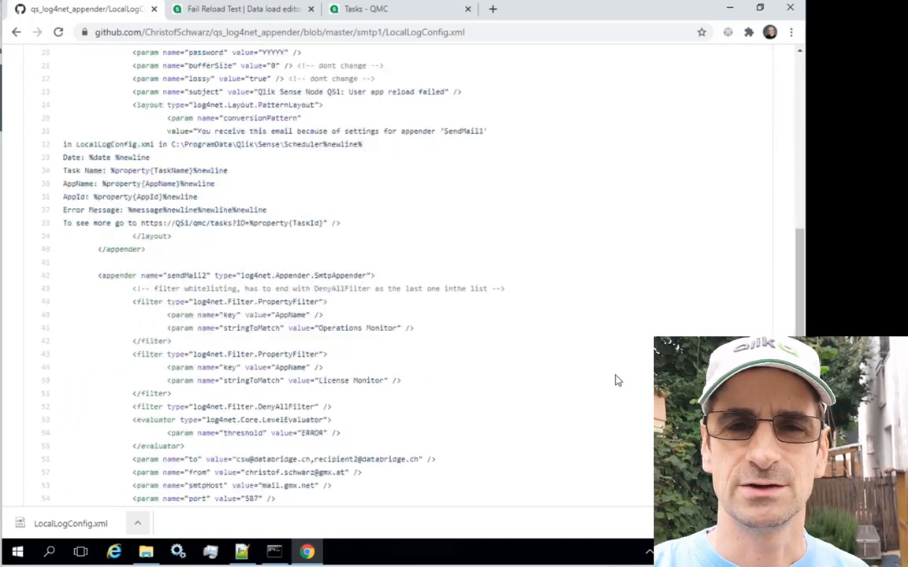
{"action": "scroll", "scroll_direction": "down", "scroll_amount": 3}
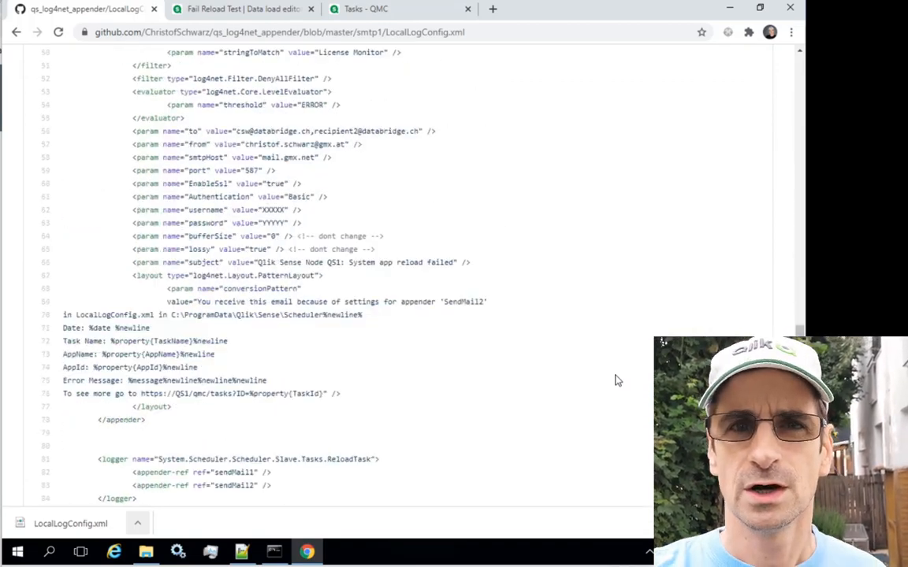
{"action": "scroll", "scroll_direction": "down", "scroll_amount": 3}
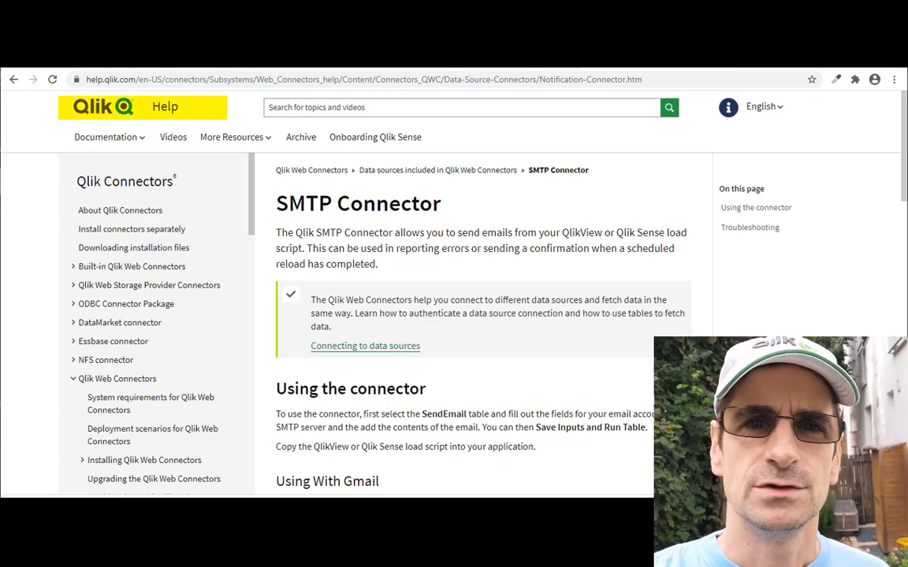
- Show the Qlik Help SMTP Connector page for sending emails from load scripts
{"action": "left_click", "coordinate": [116, 378]}
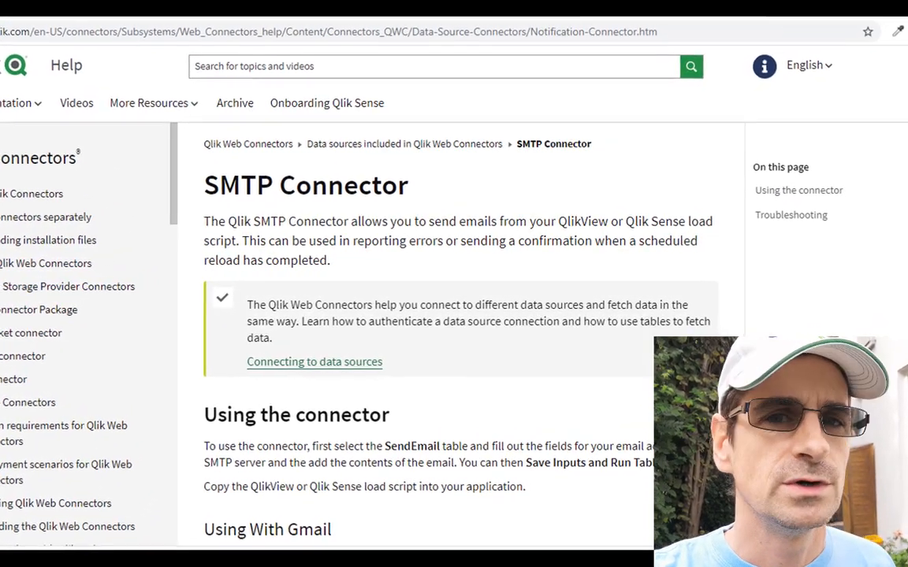
{"action": "scroll", "scroll_direction": "up", "scroll_amount": 3}
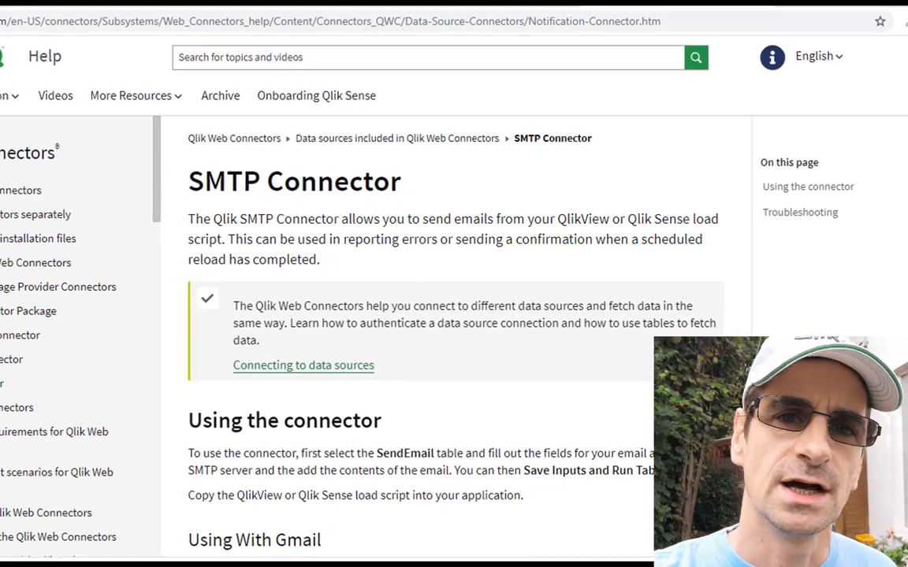